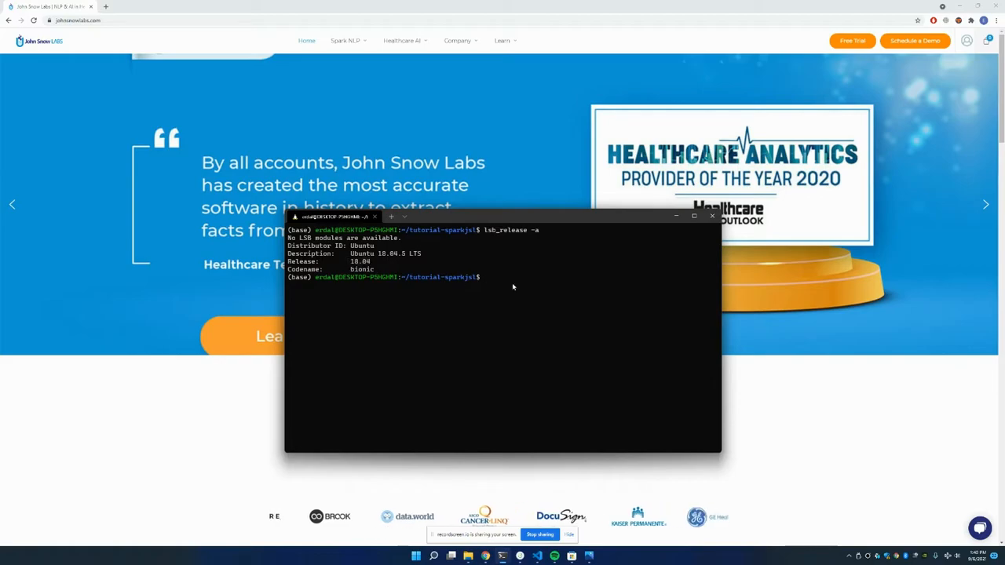
Create the .sparkjsl virtual environment with python3 -m venv .sparkjsl
type("python3 -m v")
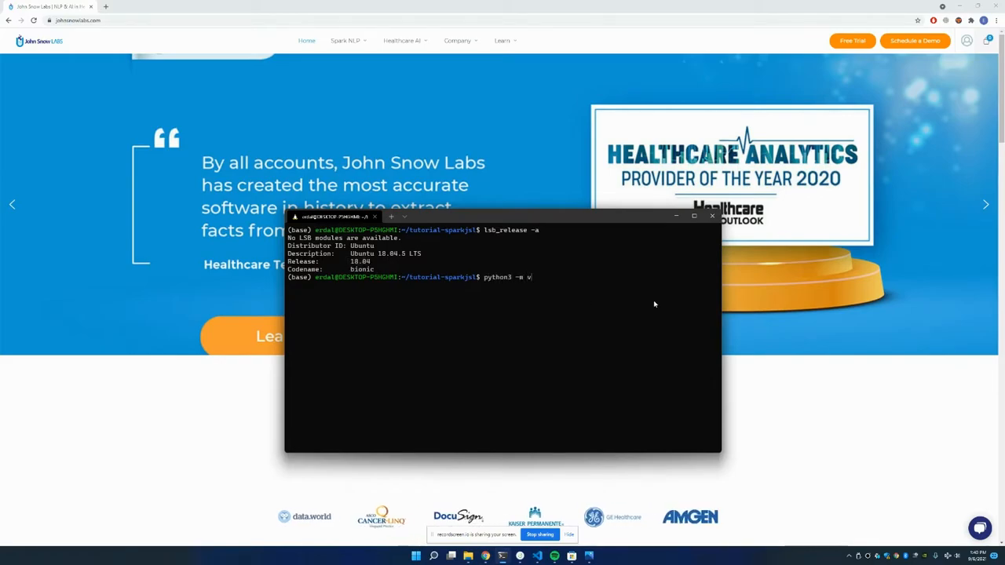
type("env")
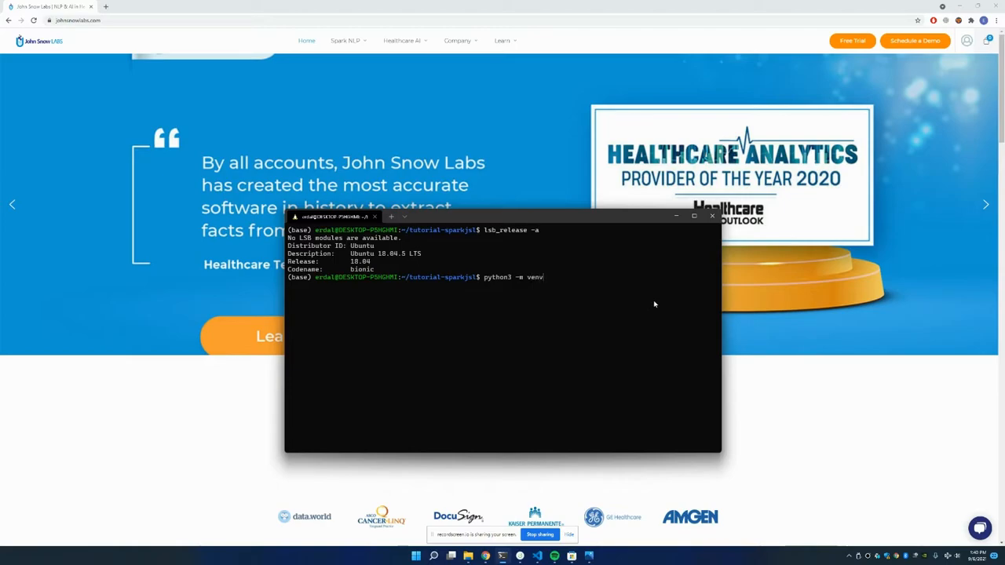
type(".spark")
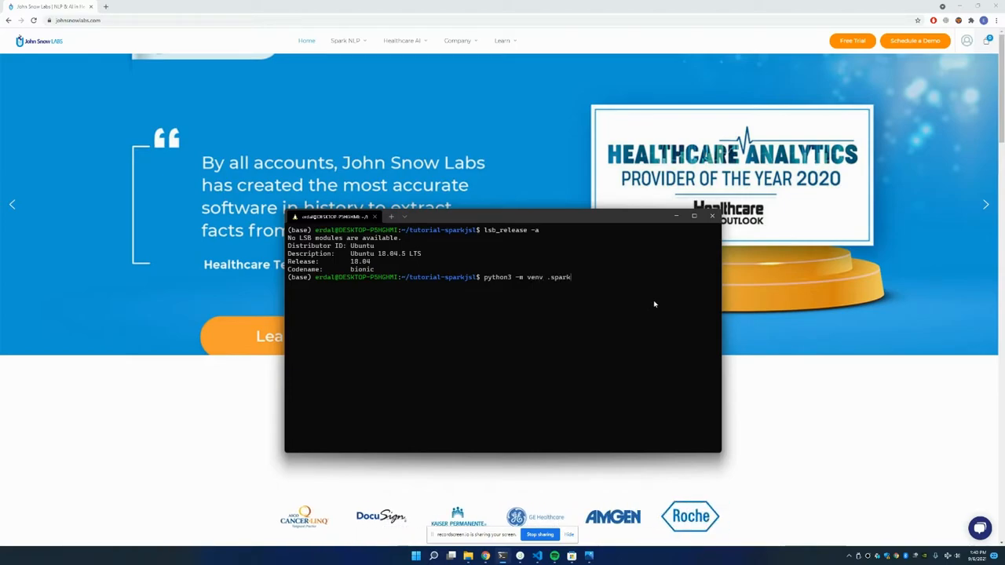
type("jsl")
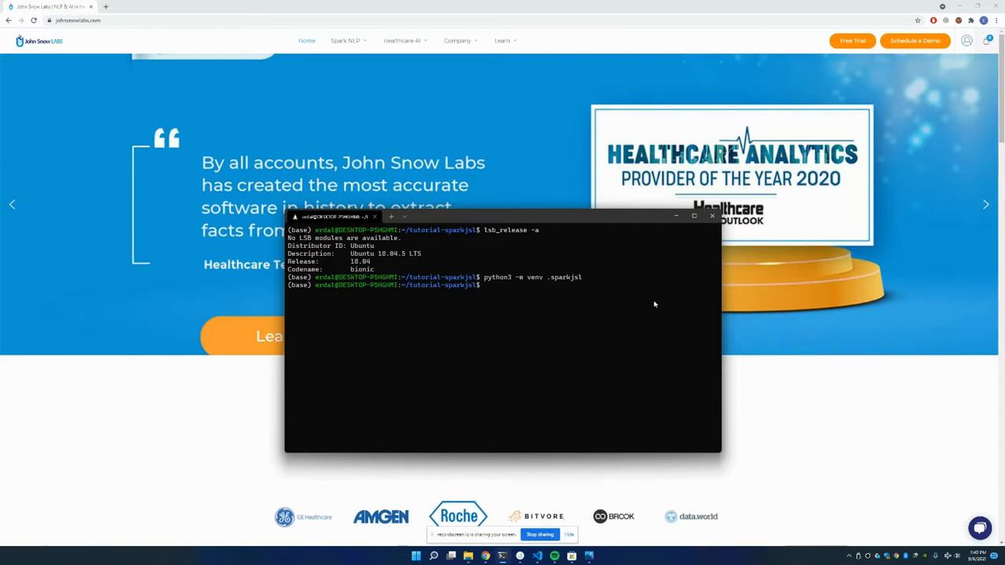
mouse_move(546, 353)
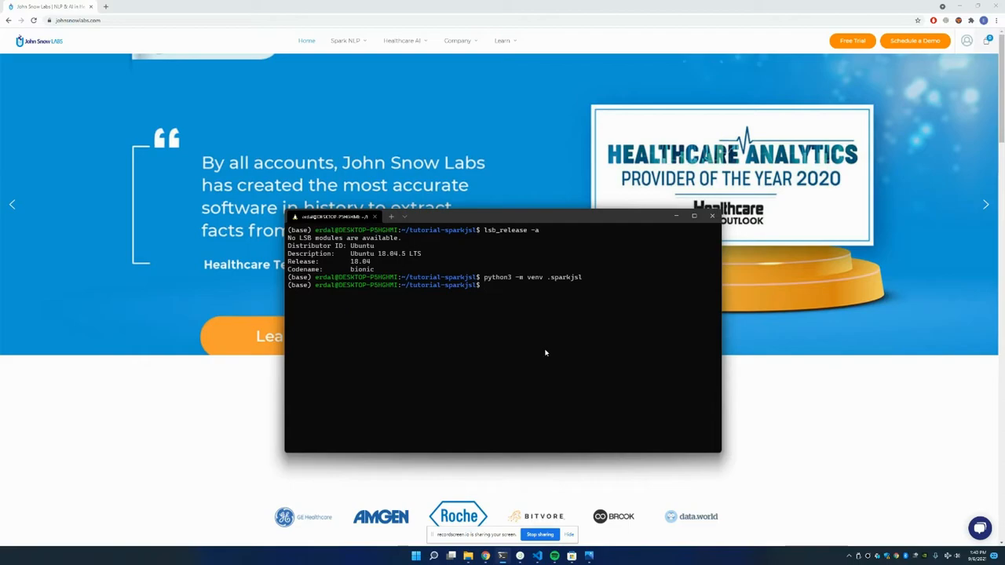
Activate .sparkjsl via source .sparkjsl/bin/activate and pip install pyspark
type("source")
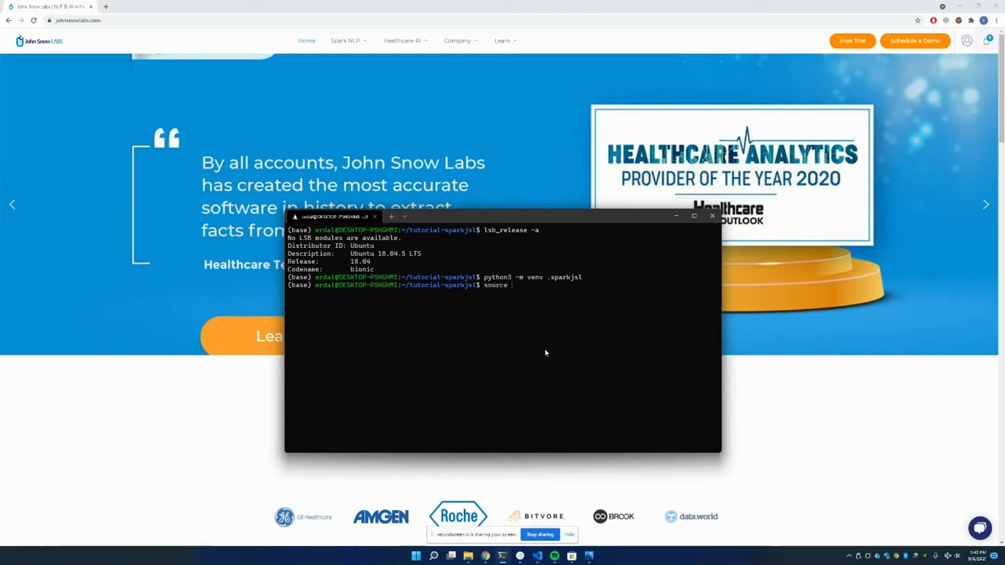
type(".sparkjsl/bin/activate")
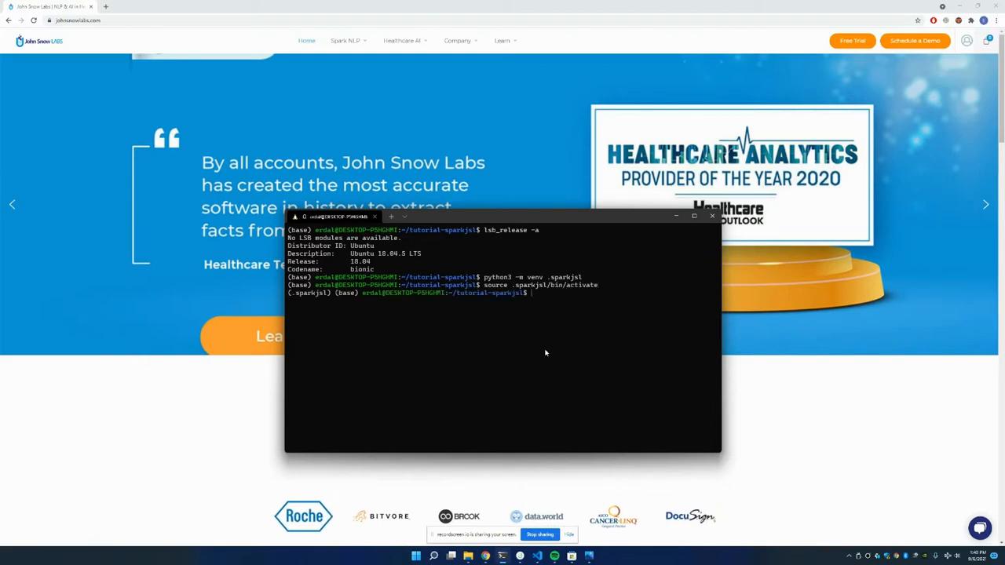
type("p")
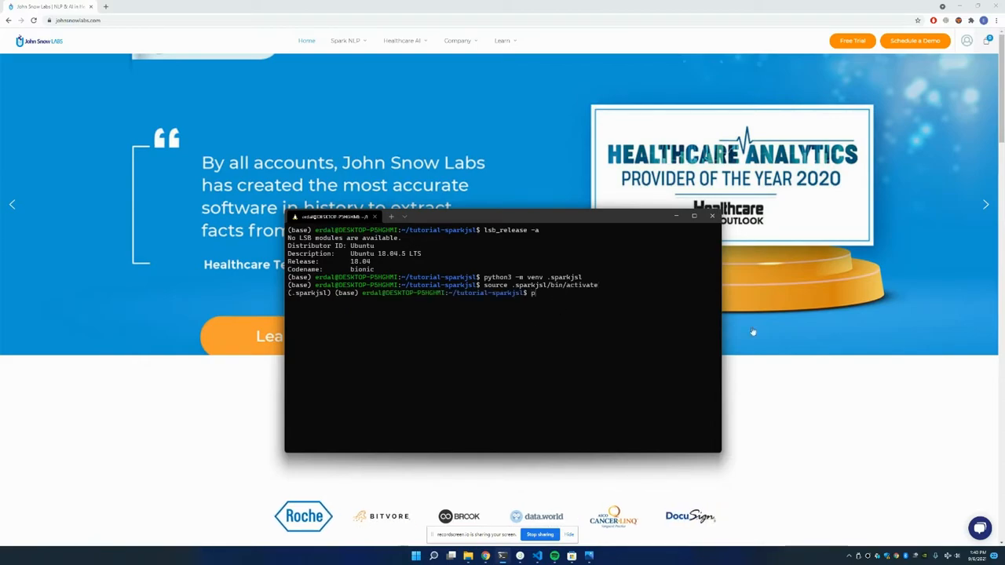
type("ip install")
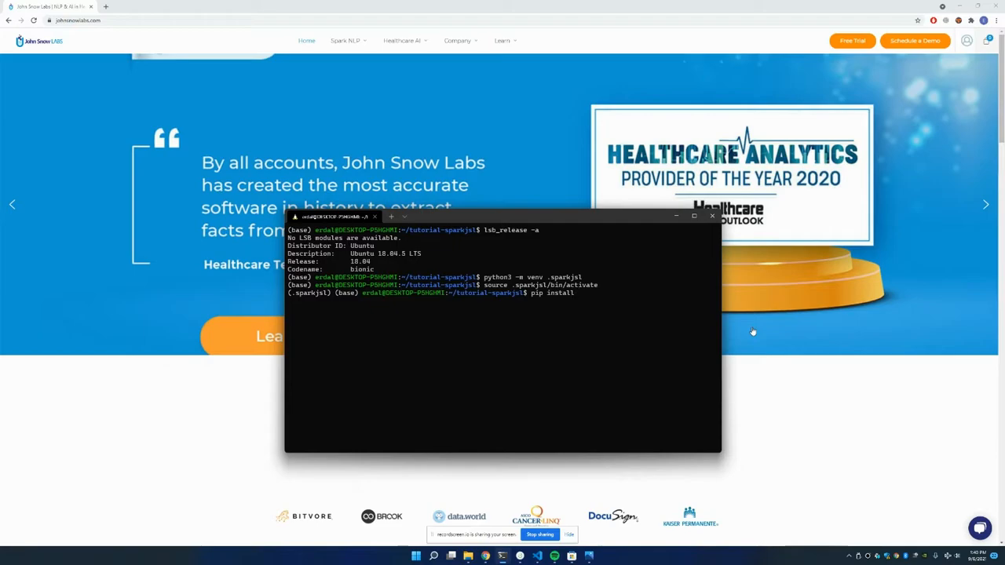
type("pyspark")
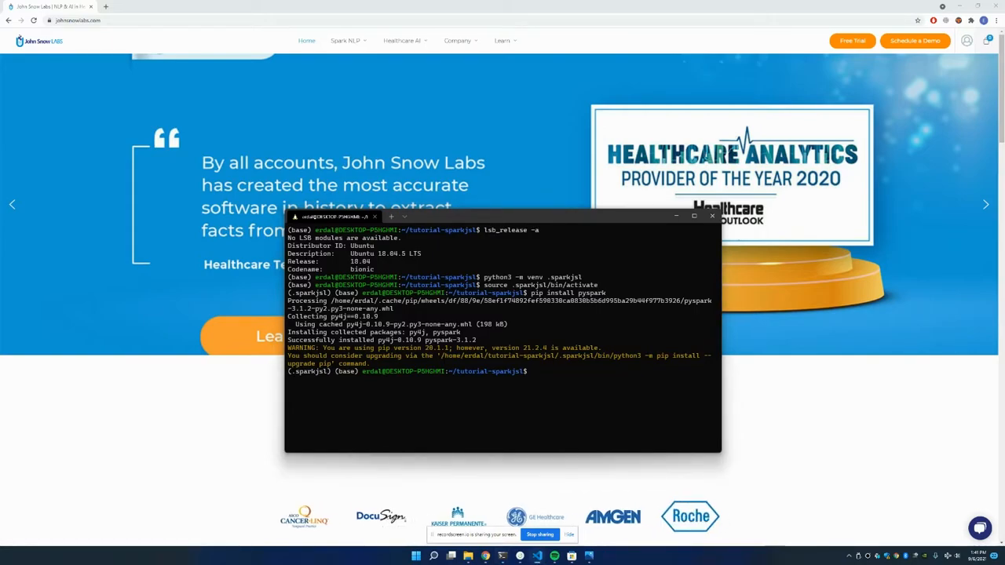
Run update-alternatives for java and keep selection 0, the Java 11 default
type("sudo update-alternatives --config java")
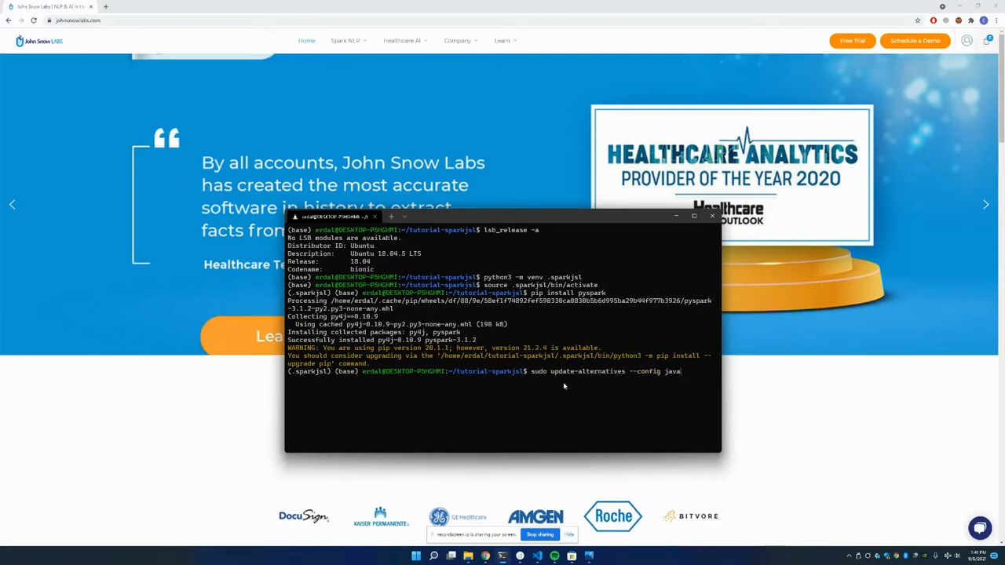
key("Return")
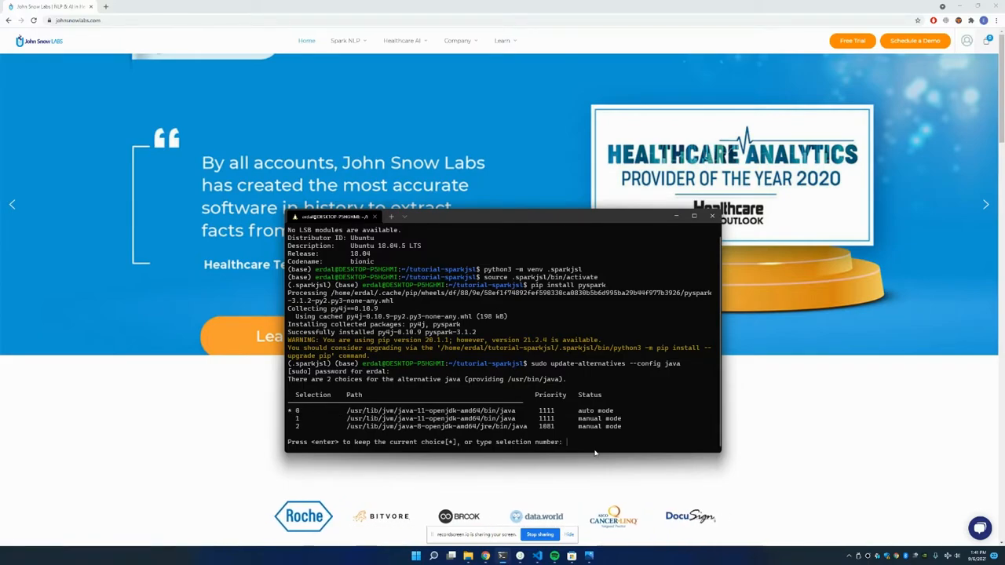
type("0")
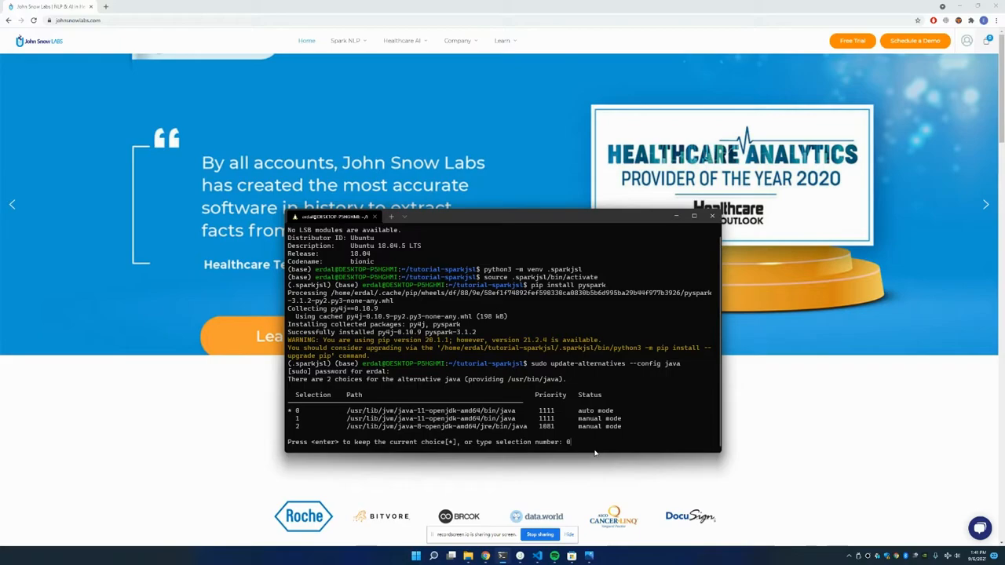
key("enter")
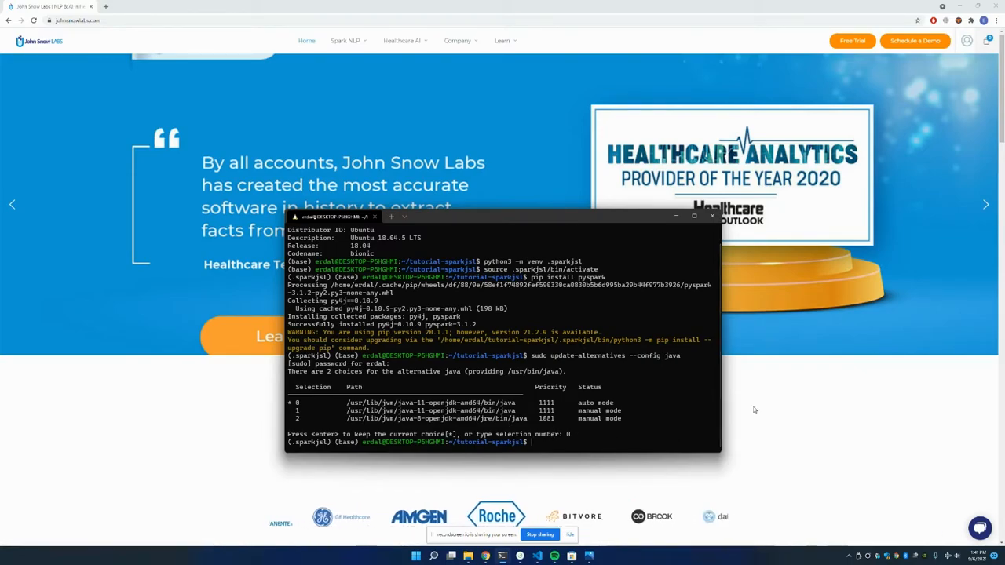
Install spark-nlp into the environment with pip
type("pip")
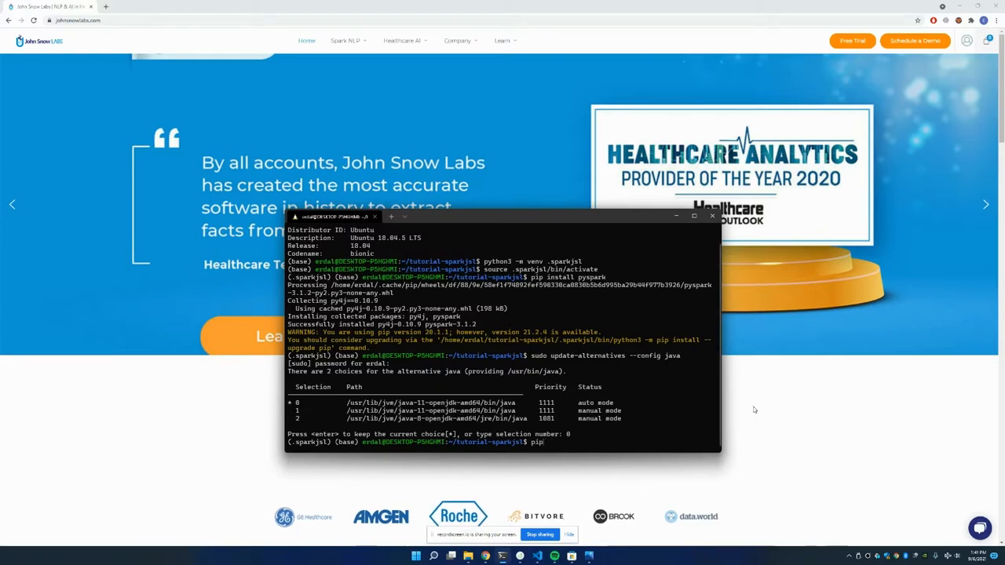
type("install spark-nlp")
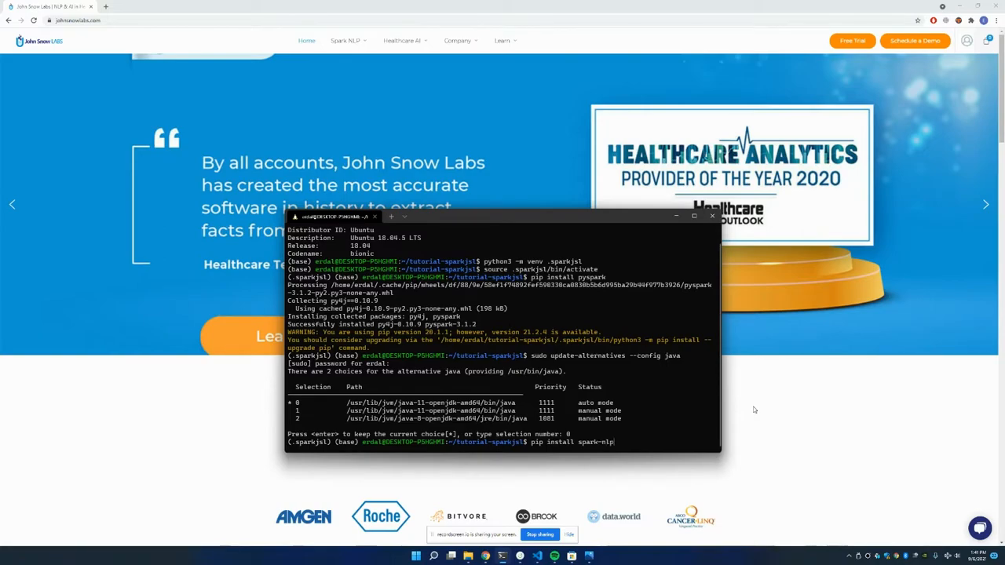
key("Return")
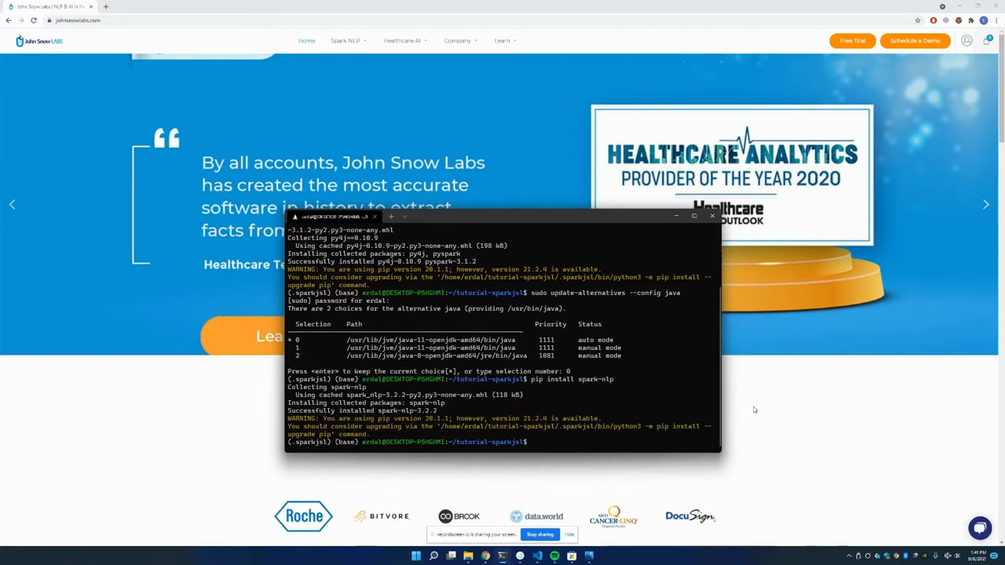
Install Jupyter into the environment with pip
type("pip")
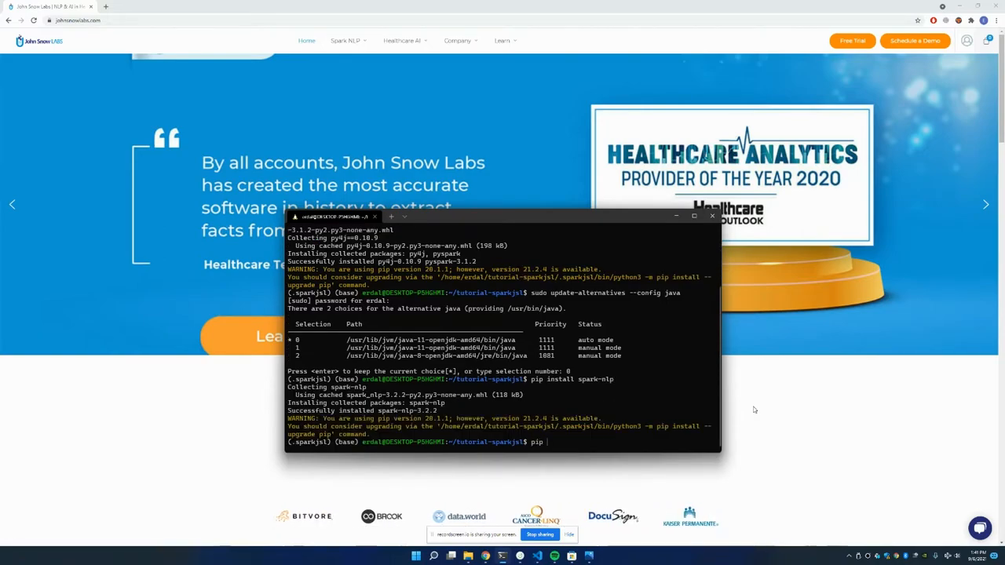
type("install")
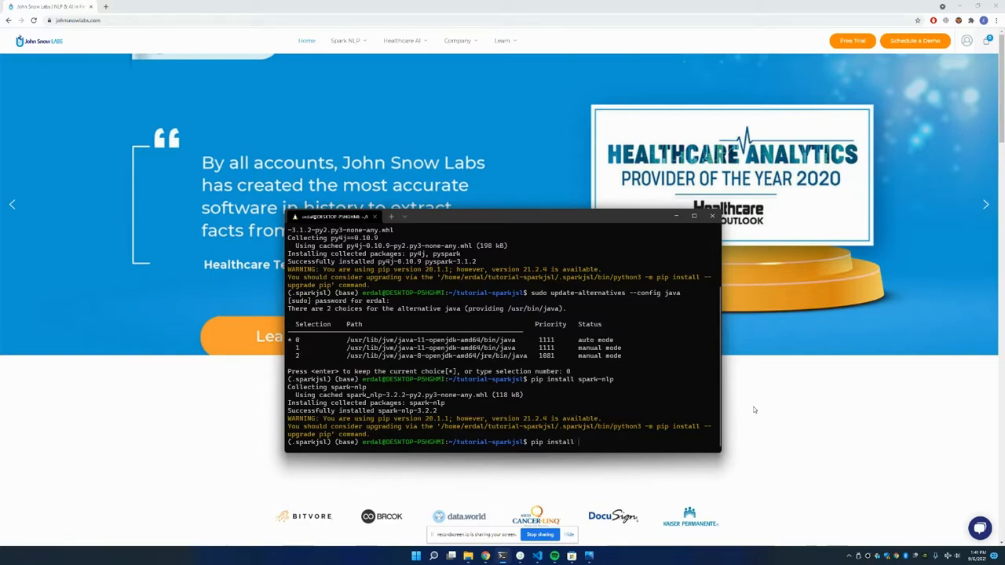
type("jupyte")
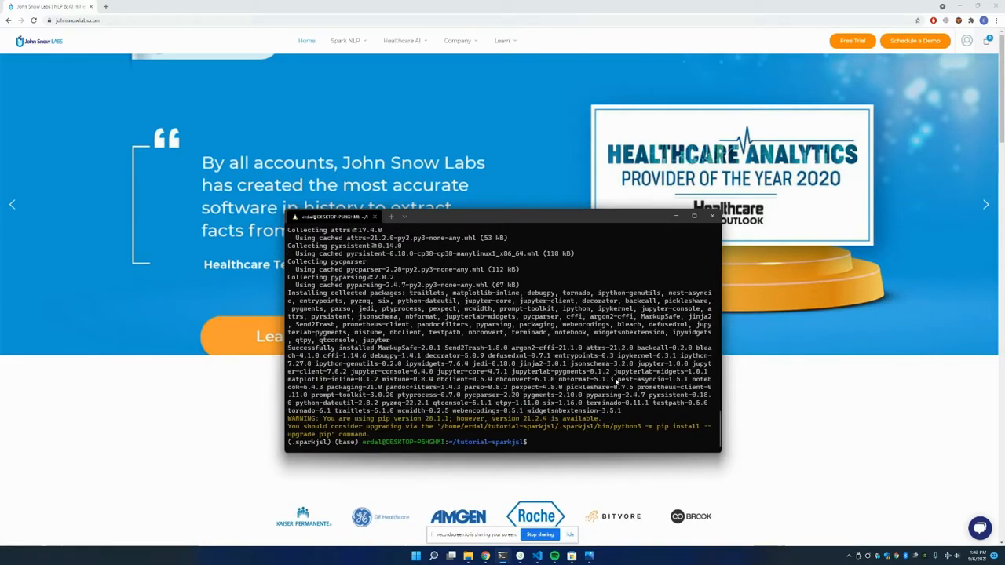
Launch jupyter notebook and open the localhost:8888 file tree in the browser
type("jupyter notebook")
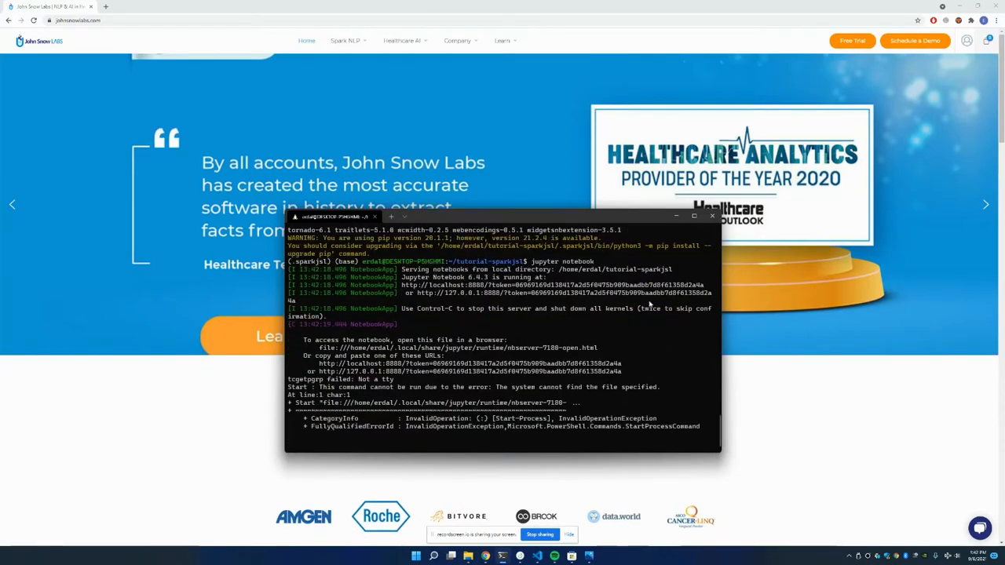
left_click_drag(400, 285, 711, 285)
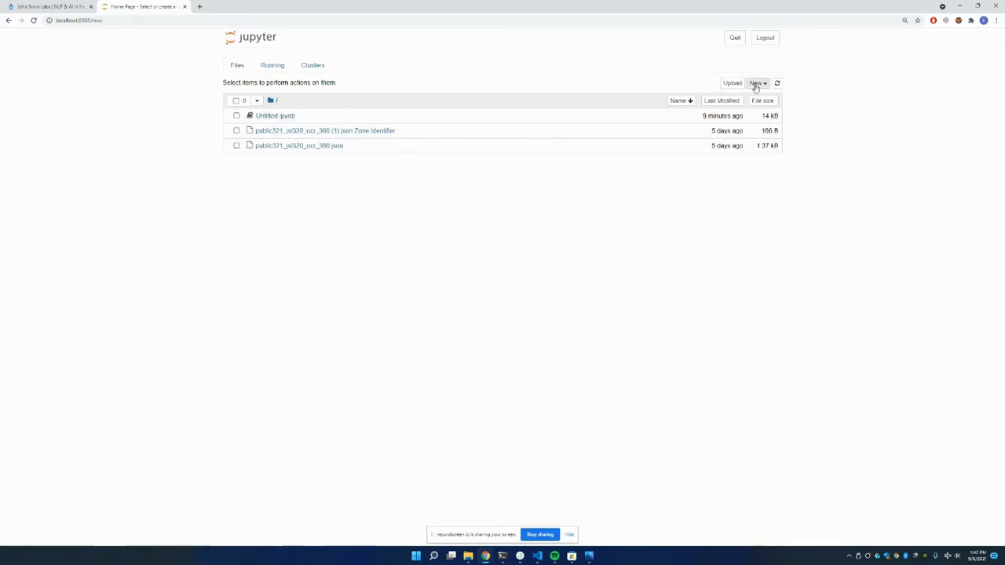
Open Untitled.ipynb from the Jupyter file list in its own tab
left_click(756, 83)
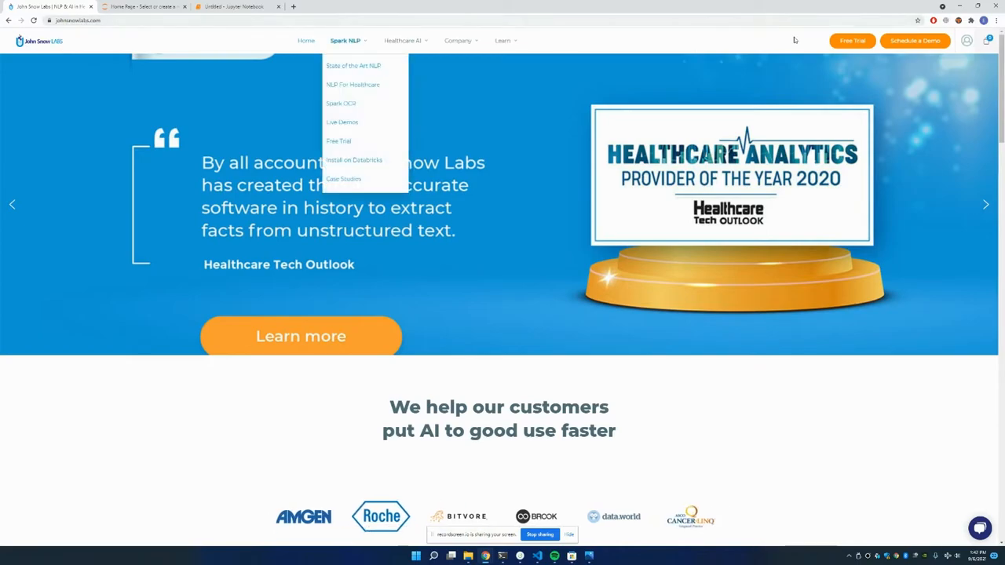
Open the Spark NLP Try Free page and review the Healthcare offering
left_click(338, 140)
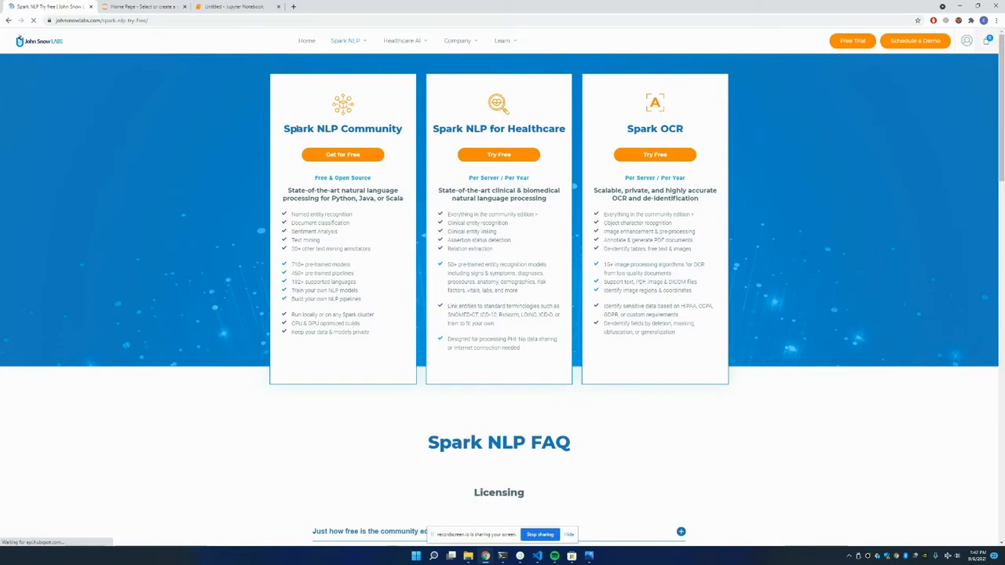
double_click(448, 128)
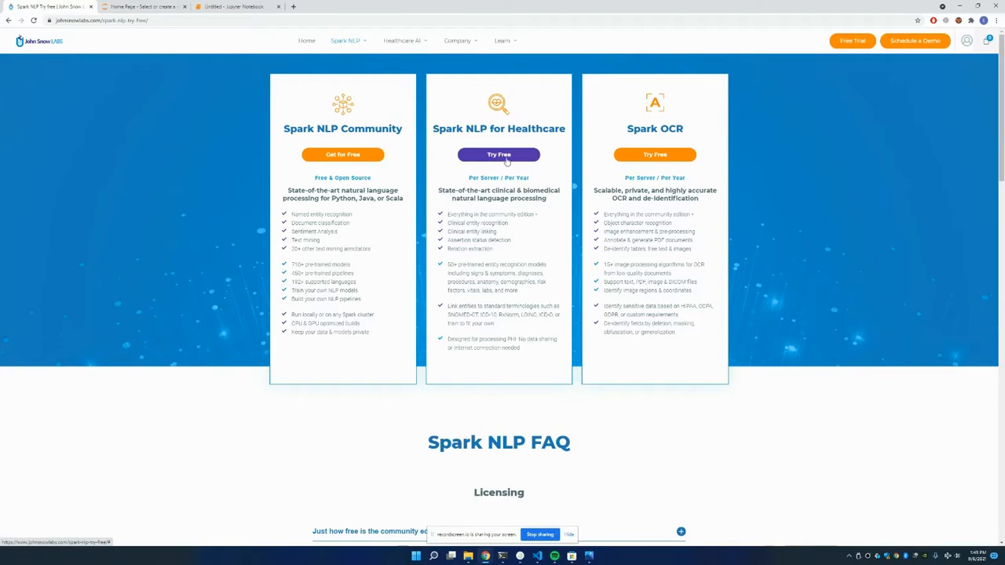
mouse_move(442, 141)
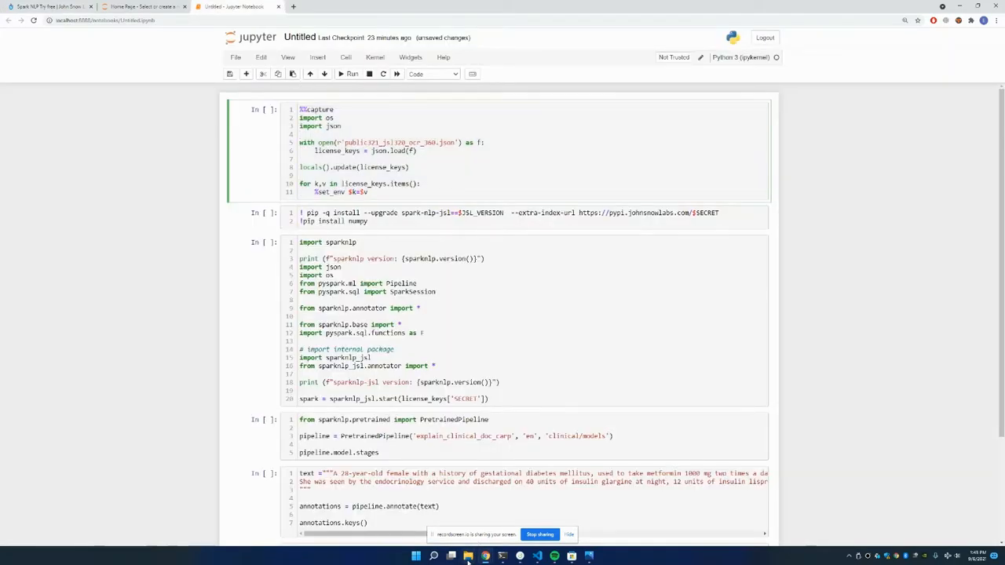
Run the annotate cell printing annotations.keys(), then enter the pandas DataFrame code below
left_click(452, 556)
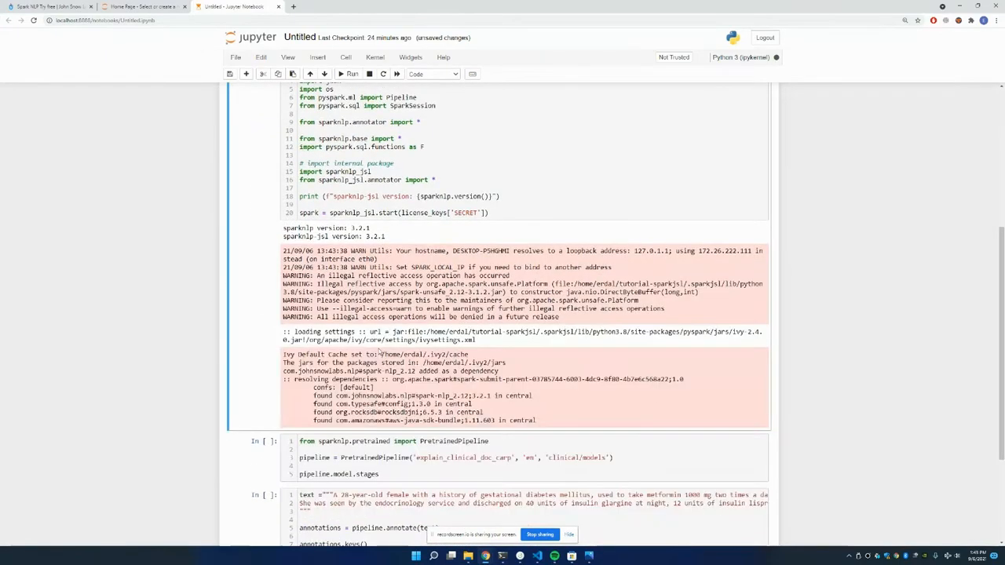
scroll("down", 3)
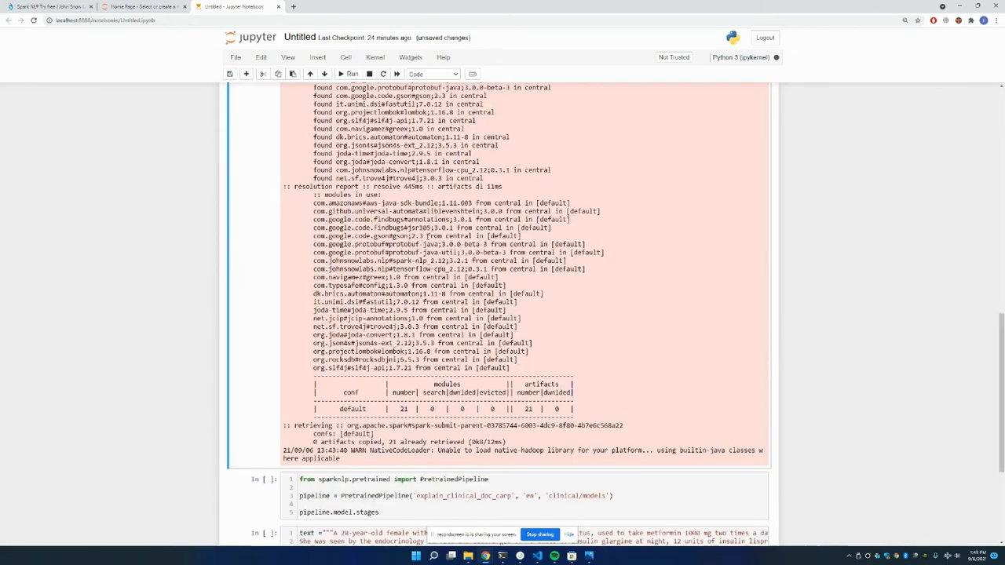
mouse_move(527, 363)
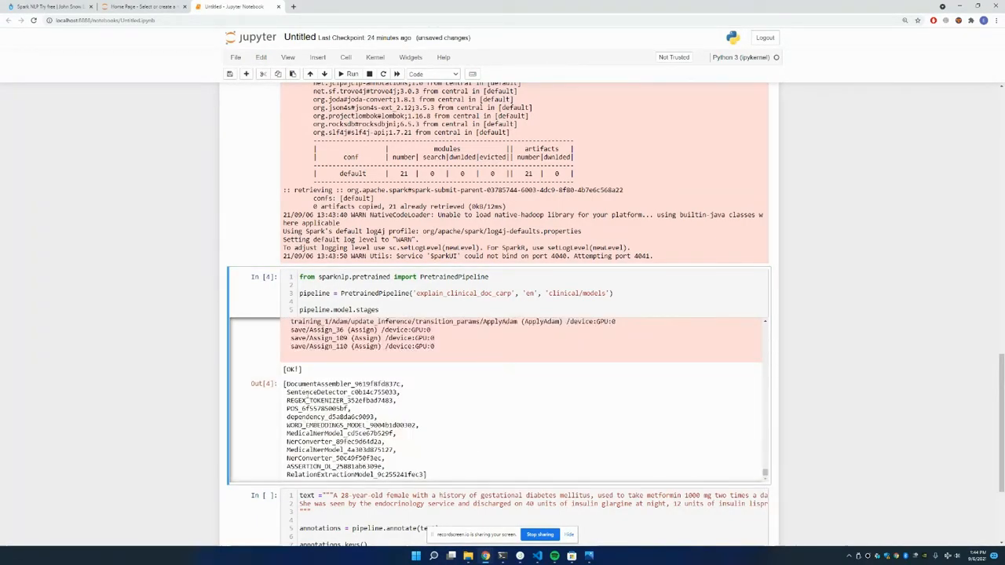
double_click(307, 400)
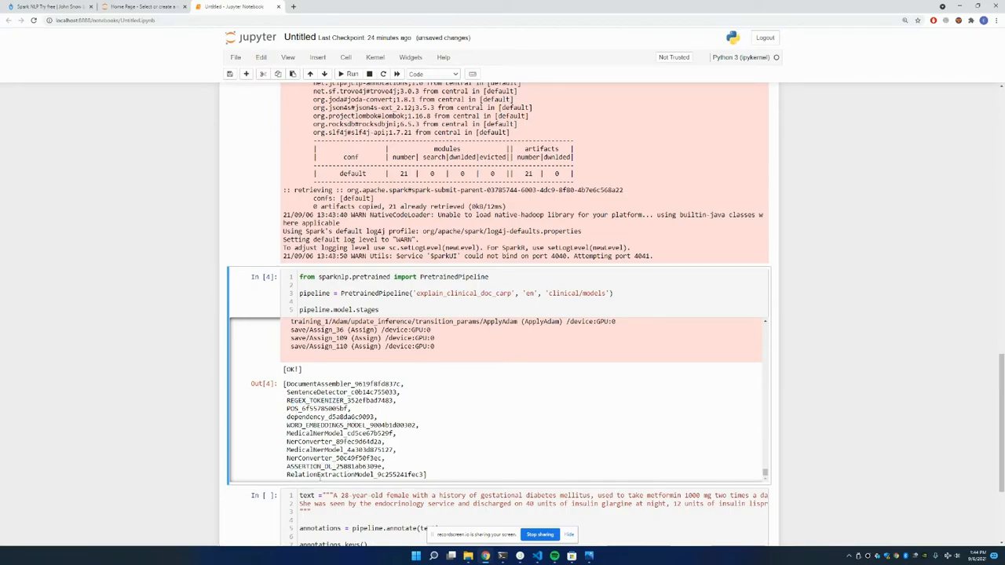
scroll("down", 3)
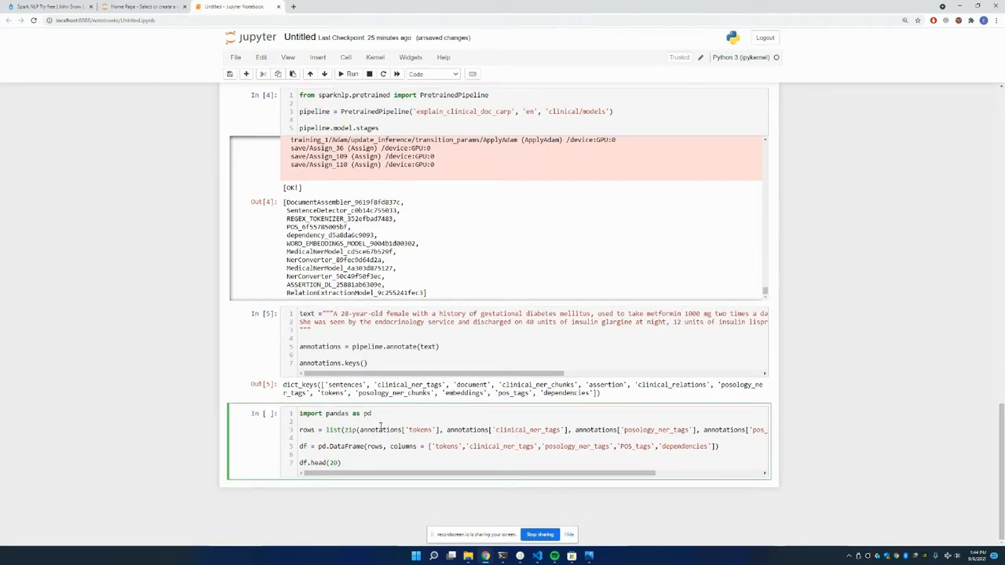
Add a cell running !pip install pandas, then rerun the DataFrame cell
key("shift+enter")
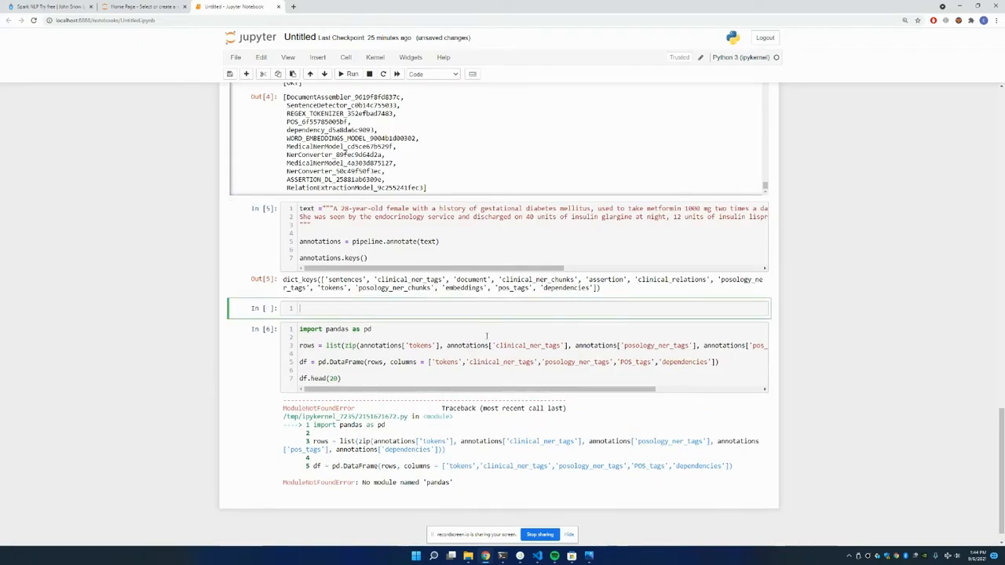
type("!pip insta")
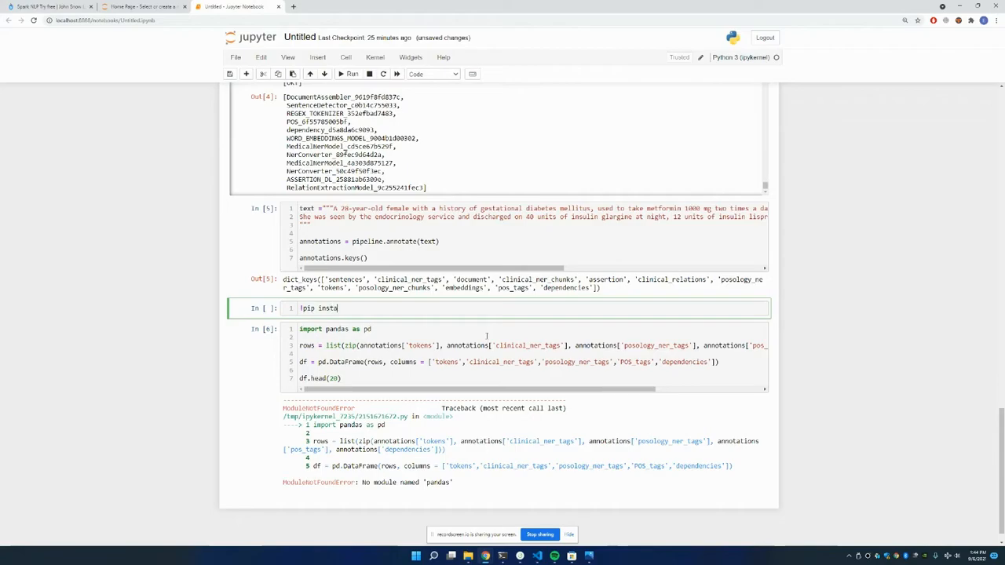
type("ll")
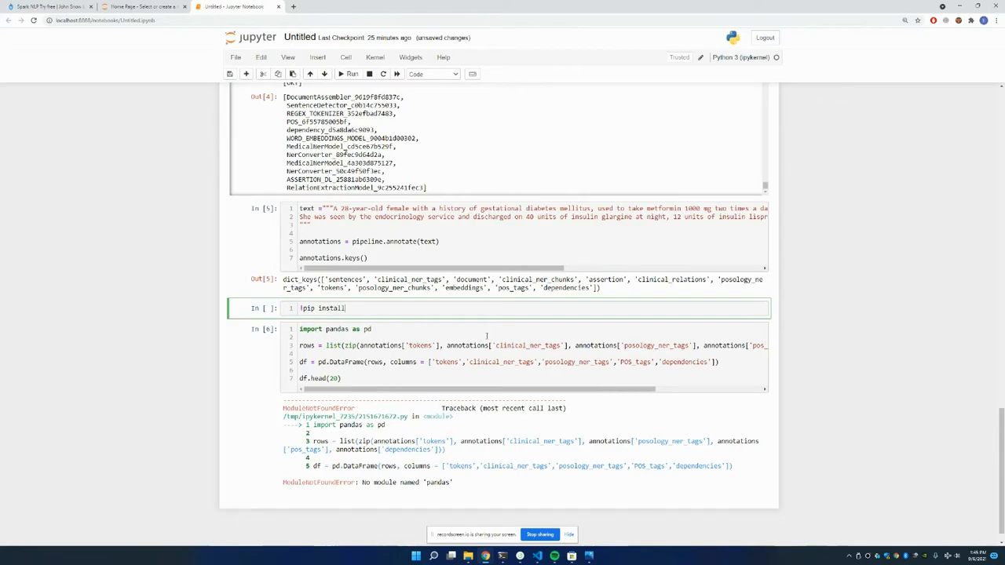
type("pandaasa")
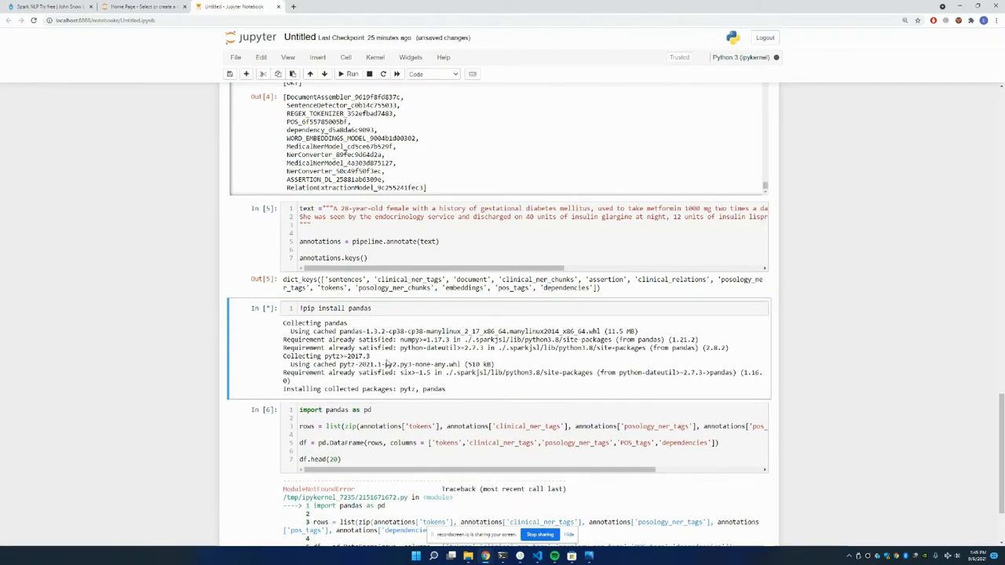
scroll("down", 3)
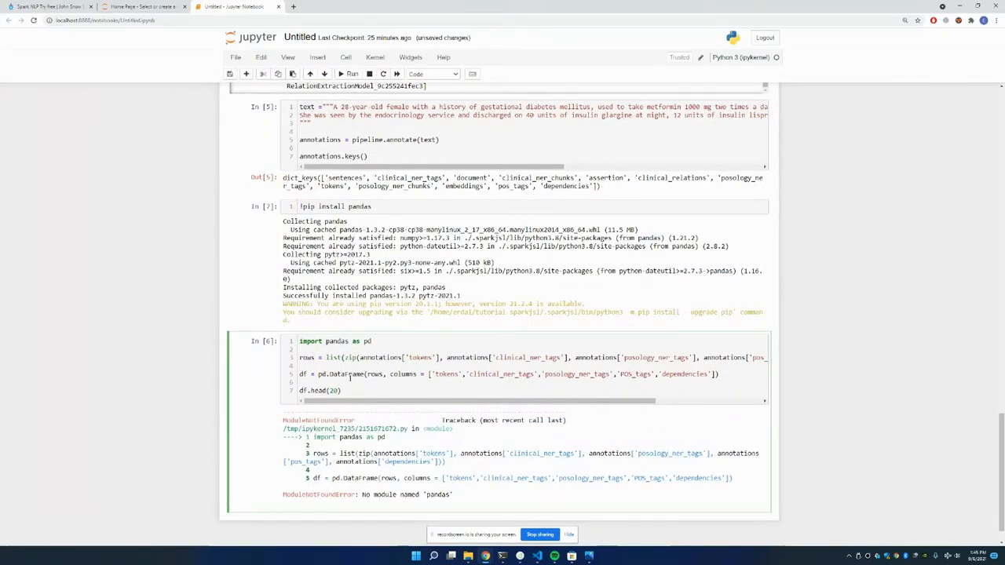
left_click(351, 74)
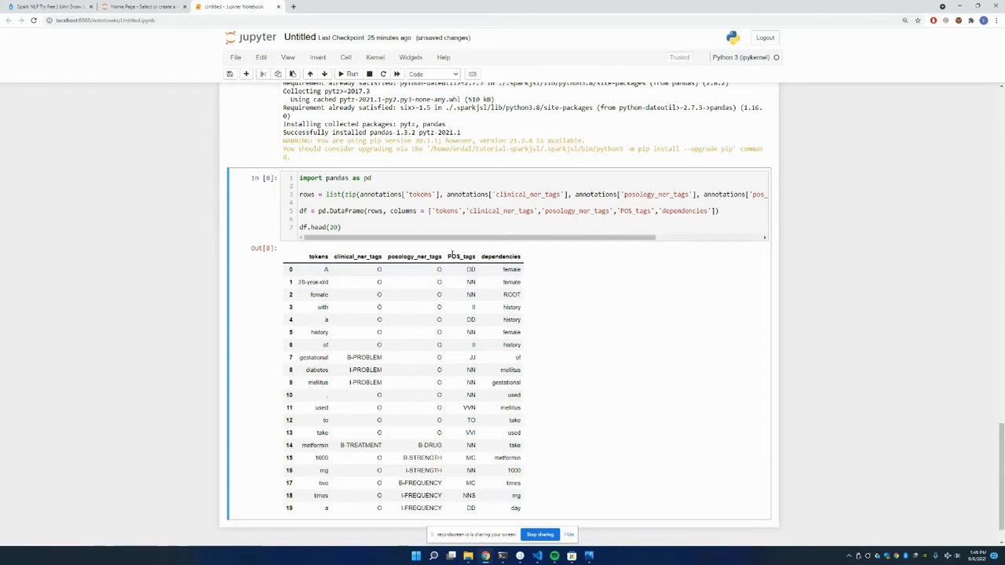
mouse_move(413, 263)
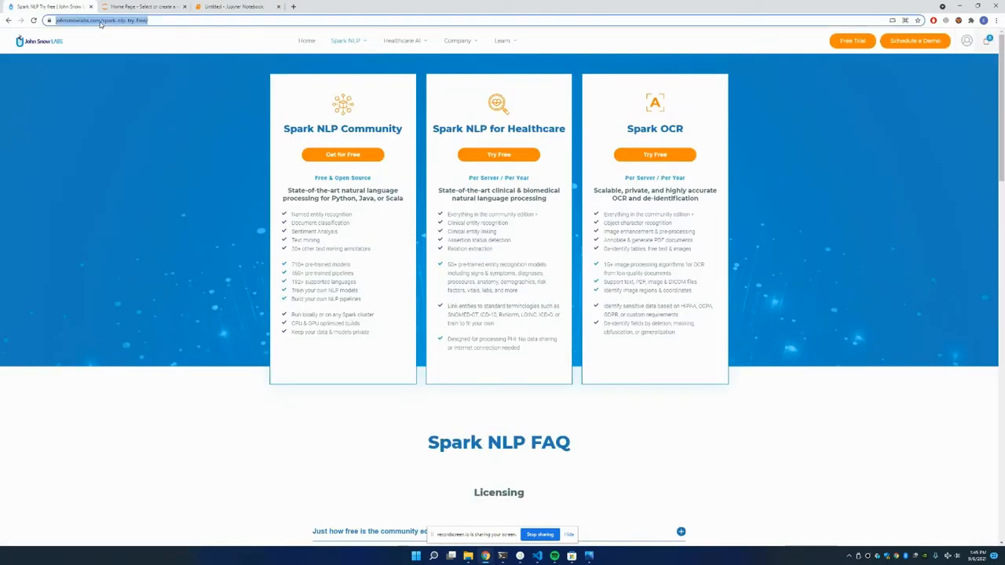
Browse the Models Hub catalogue and open the ner_conll_elmo model page, reloading it
left_click(98, 20)
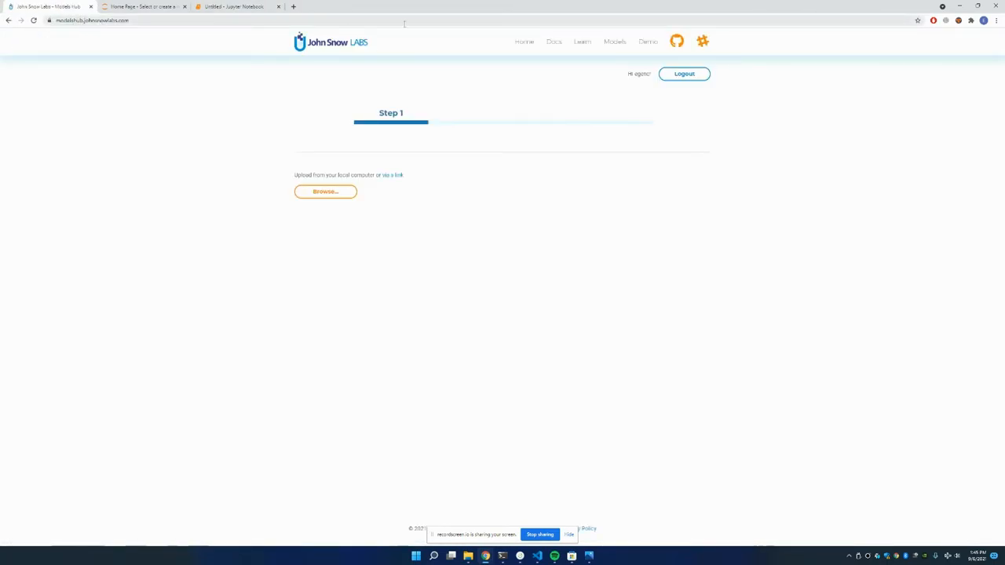
left_click(626, 41)
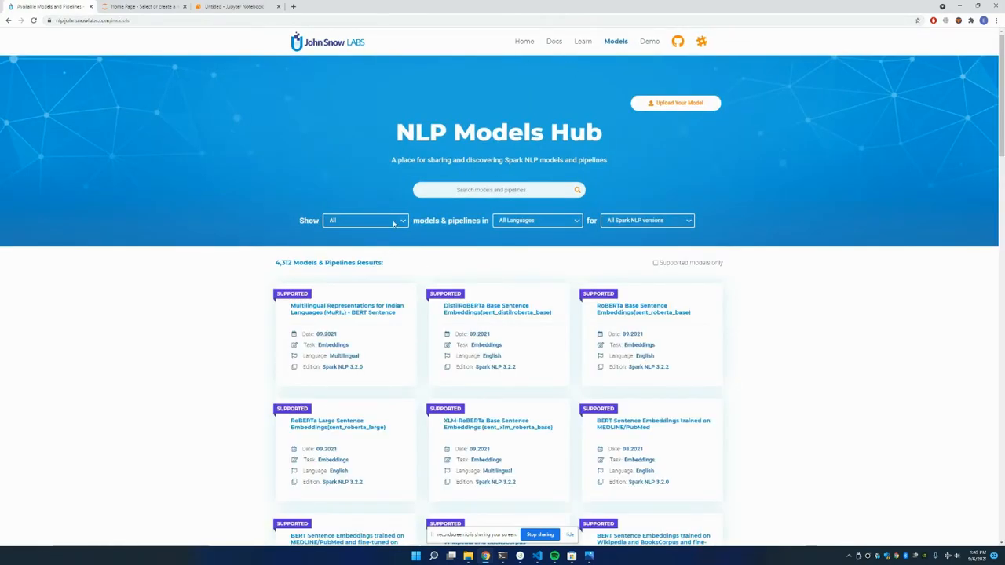
scroll("down", 3)
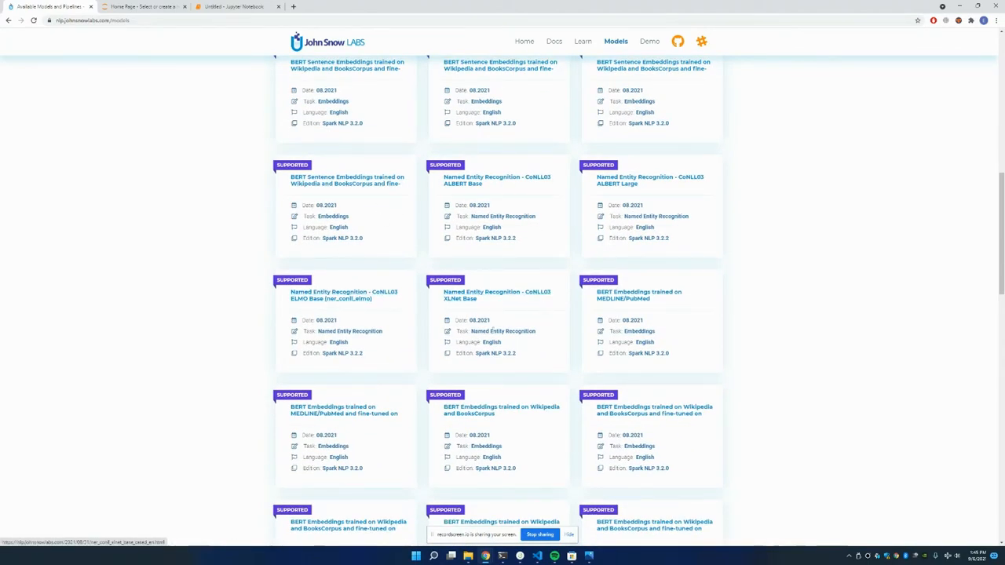
left_click(344, 294)
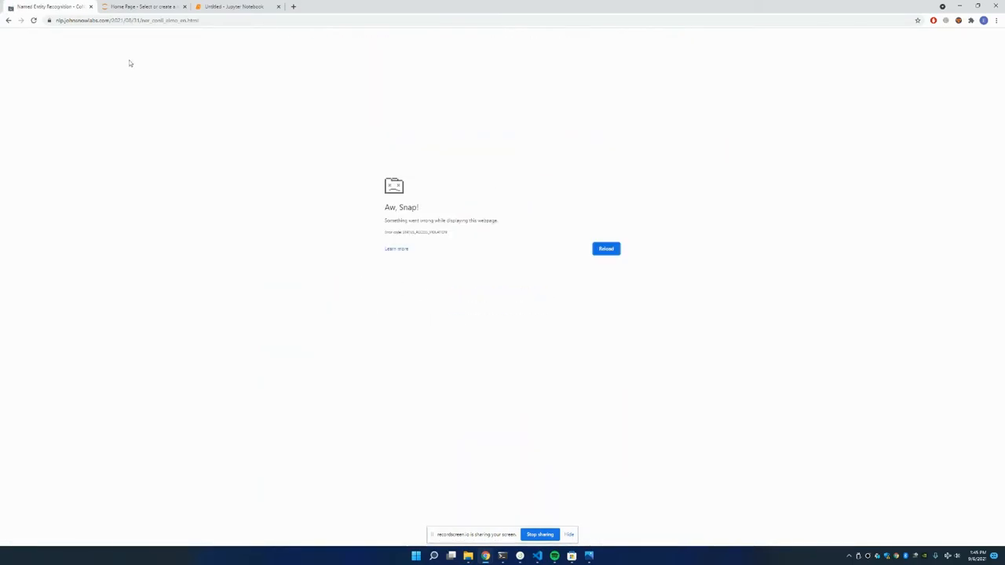
left_click(606, 249)
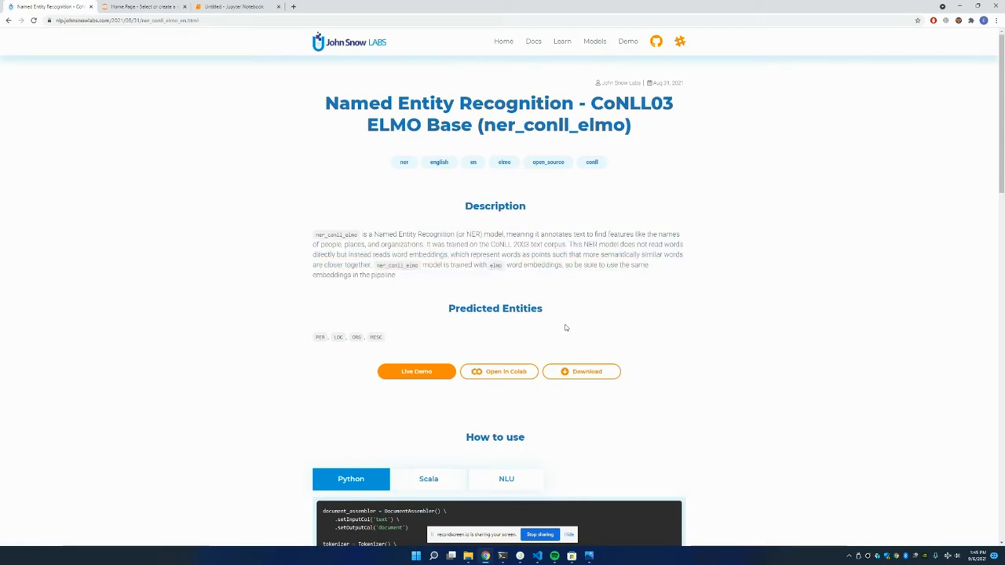
scroll("down", 3)
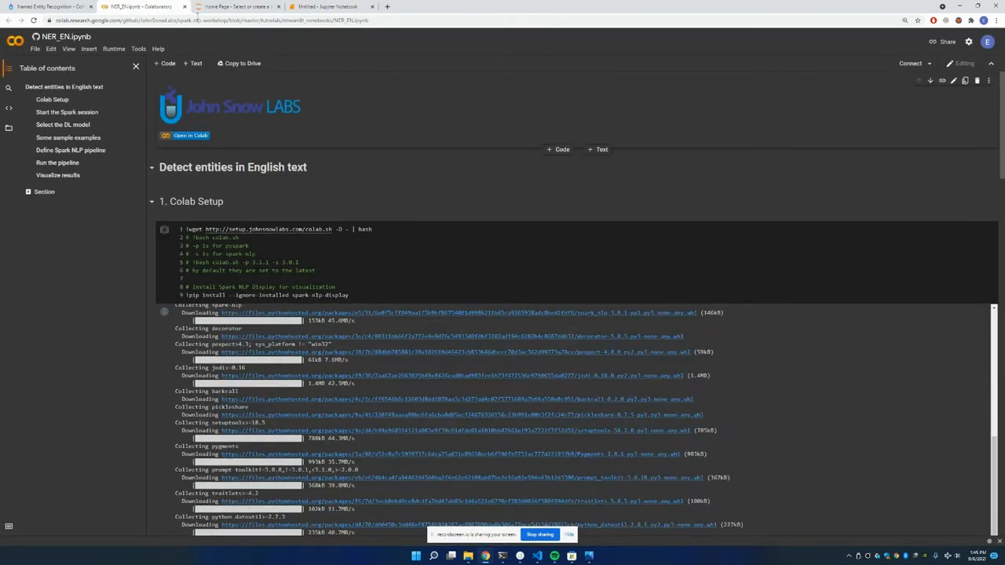
Launch the NER Live Demo from the model page and check its ner_dl and ner_dl_bert pretrained models
left_click(145, 6)
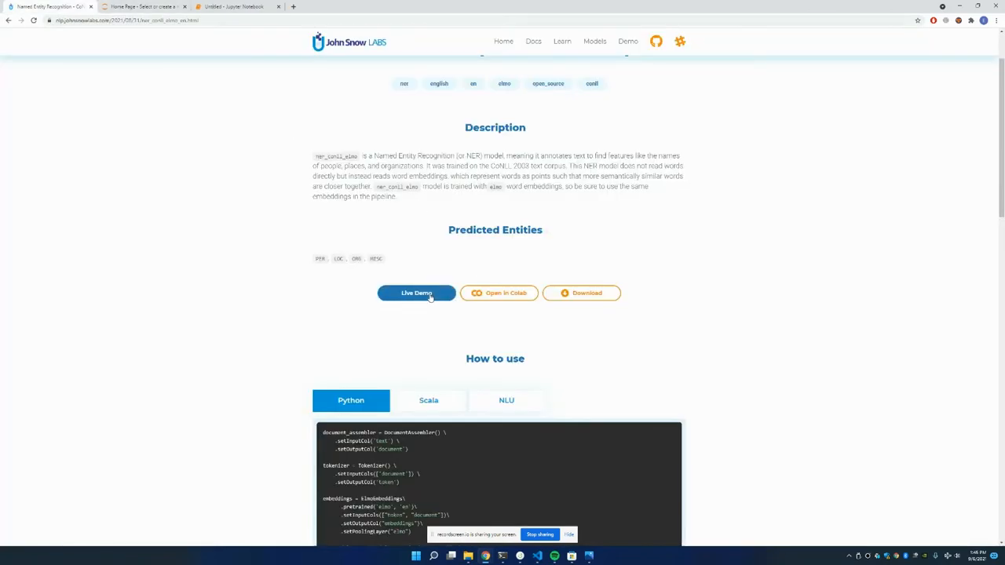
left_click(416, 293)
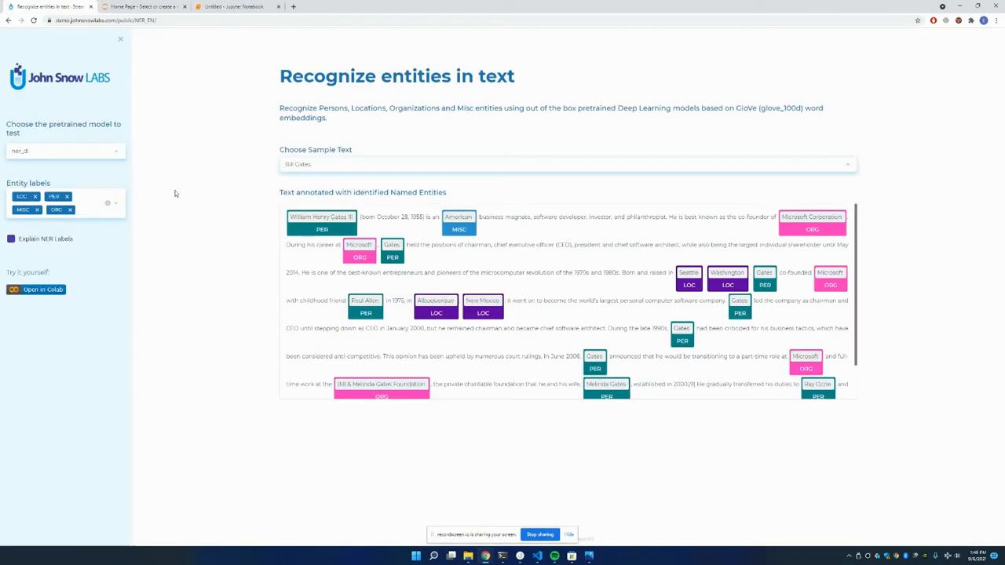
left_click(65, 151)
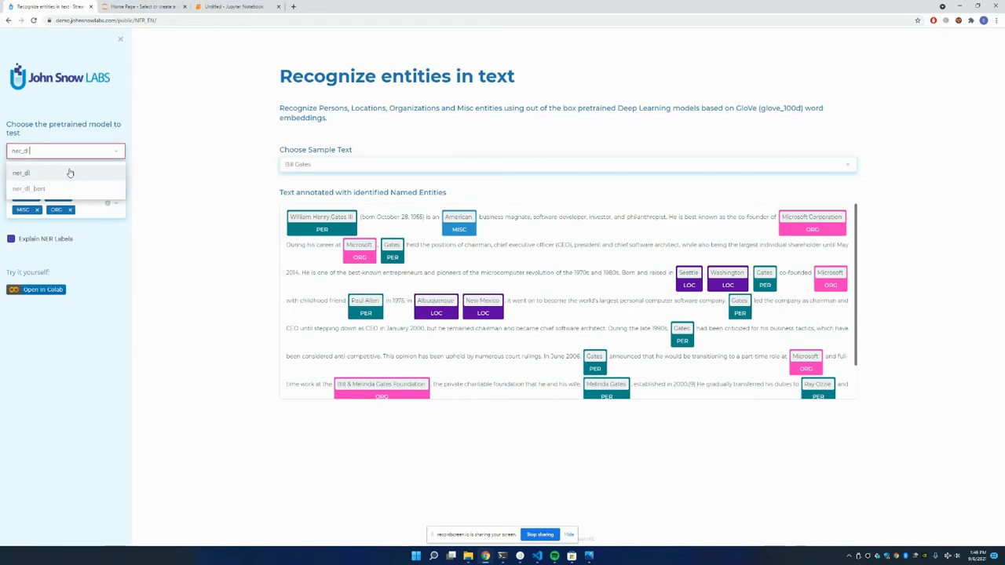
left_click(21, 173)
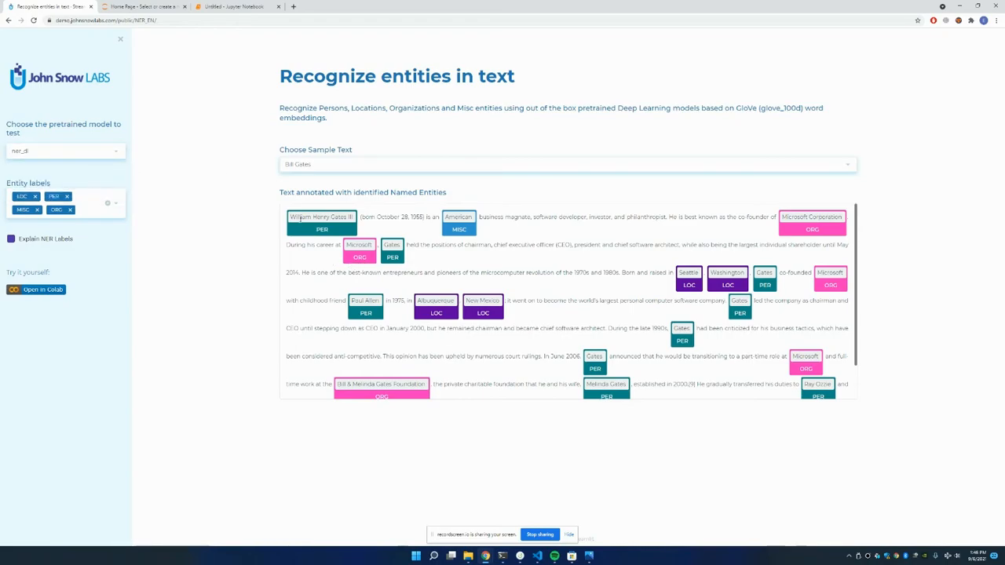
mouse_move(667, 381)
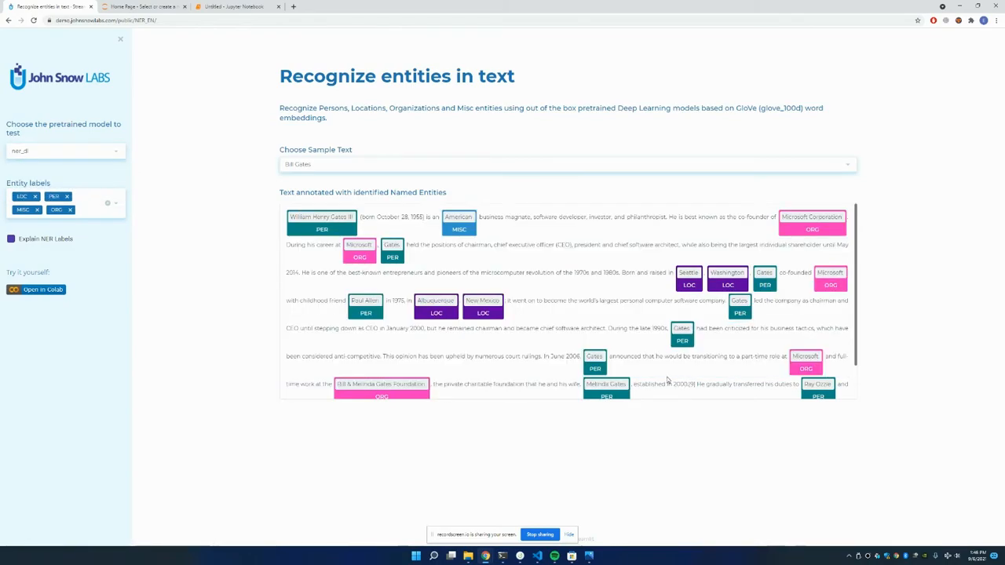
mouse_move(506, 296)
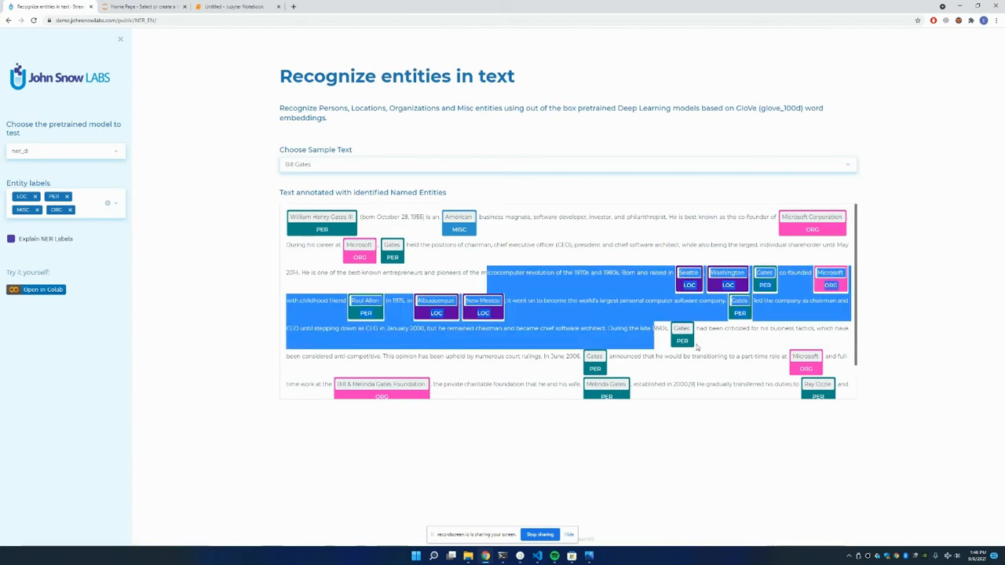
left_click(65, 151)
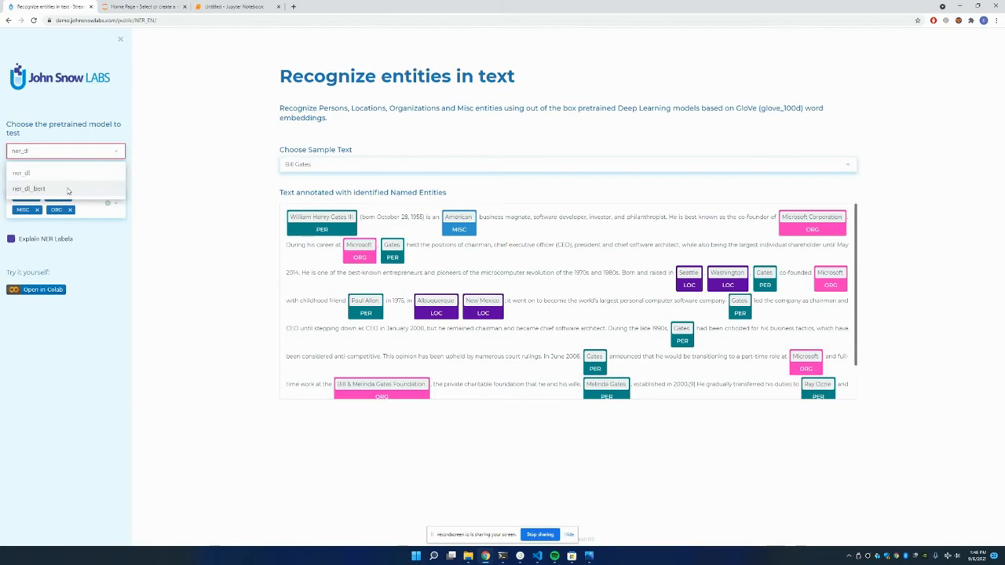
left_click(29, 189)
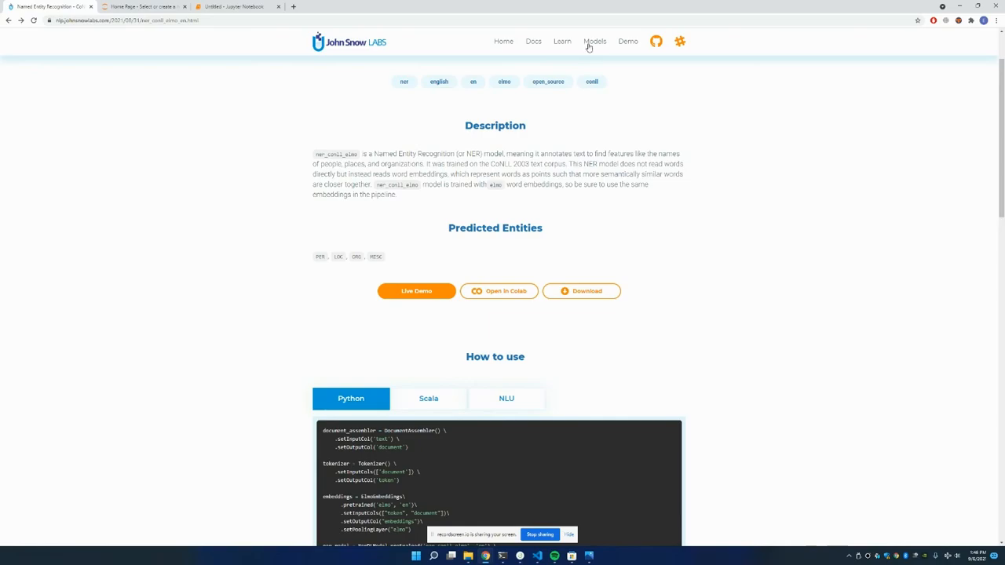
Reopen the 4,312-model catalogue and show its task-type filter list
left_click(595, 41)
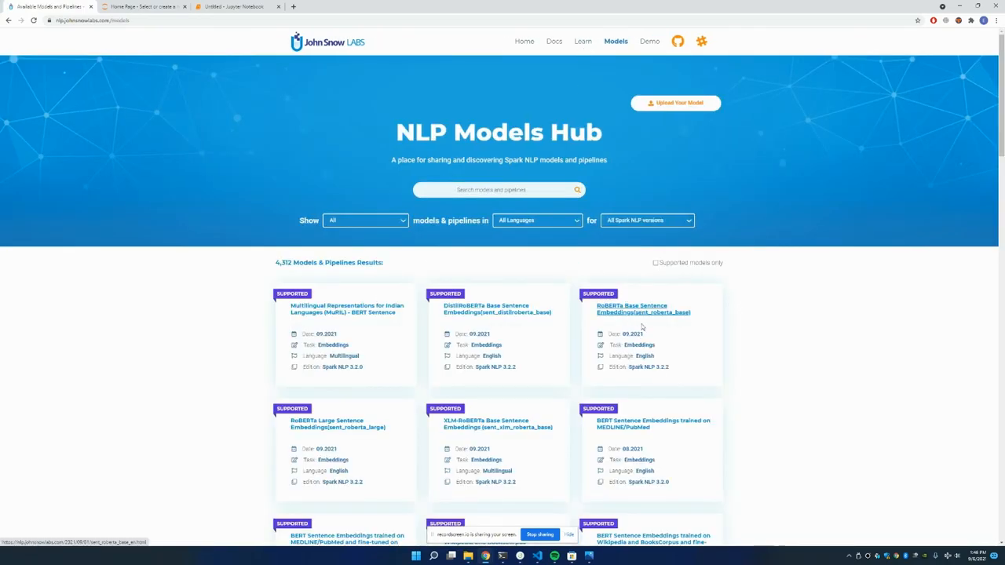
left_click(365, 219)
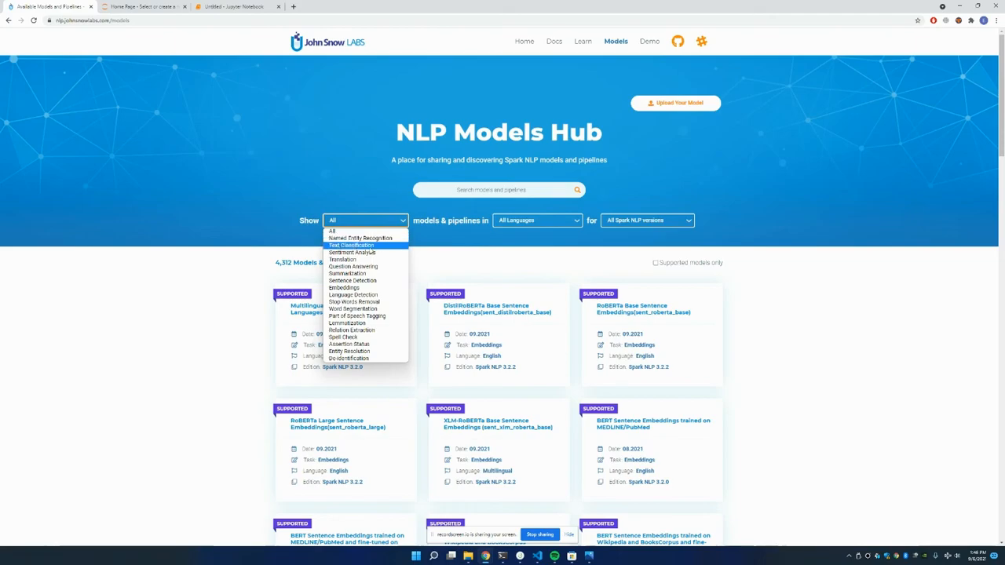
mouse_move(352, 252)
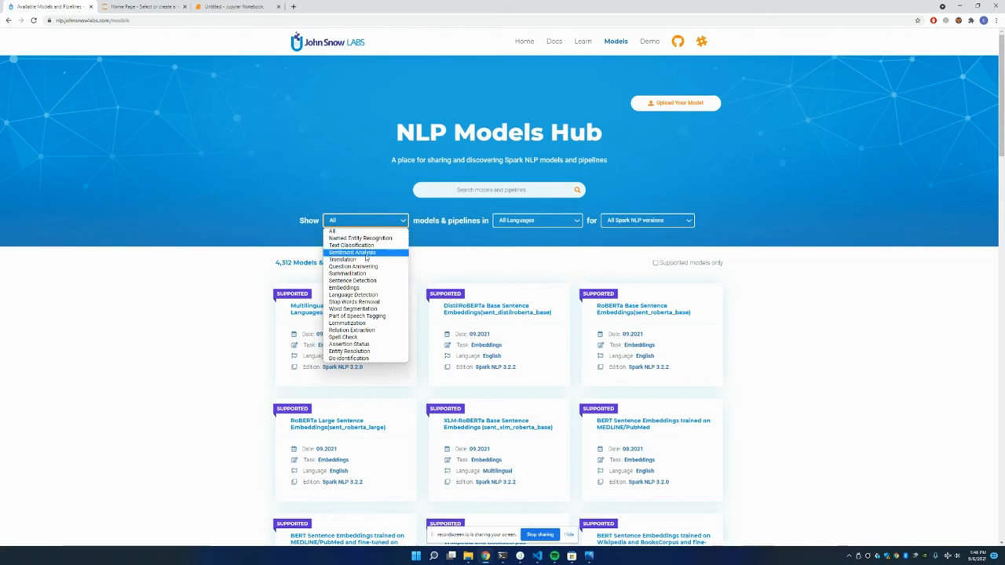
mouse_move(364, 255)
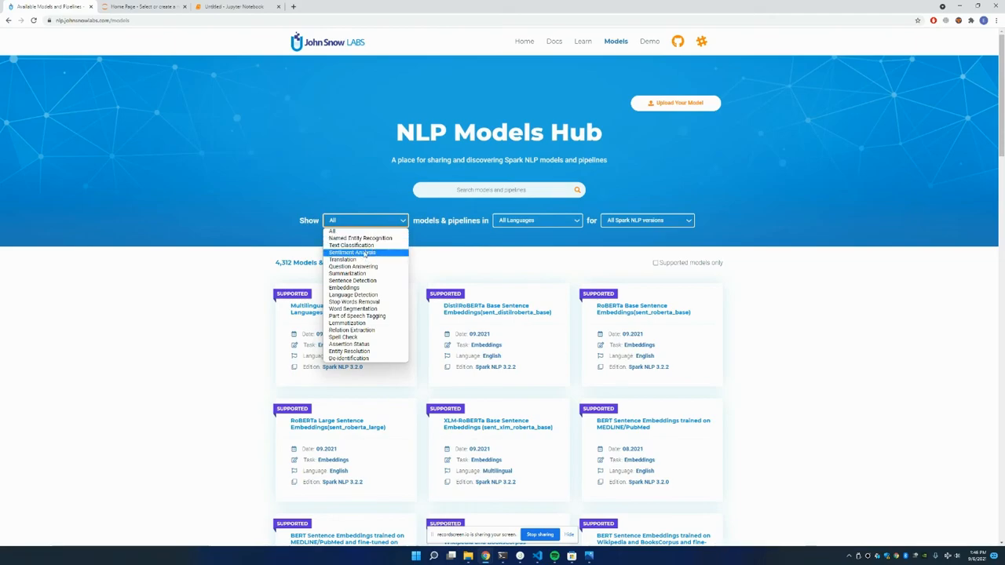
mouse_move(351, 245)
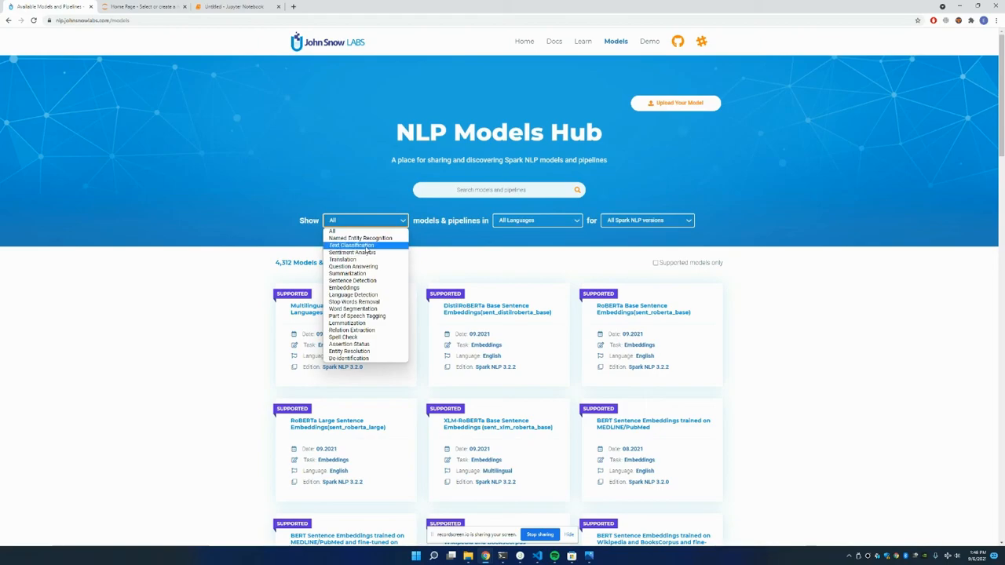